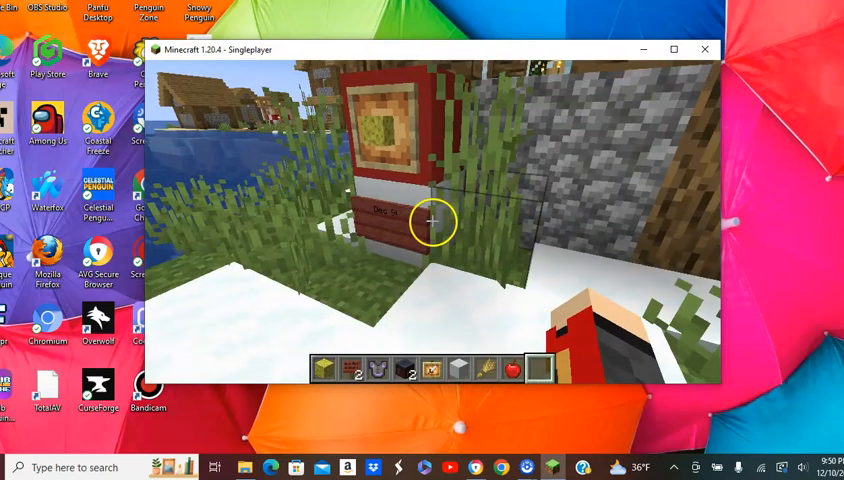
mouse_move(432, 220)
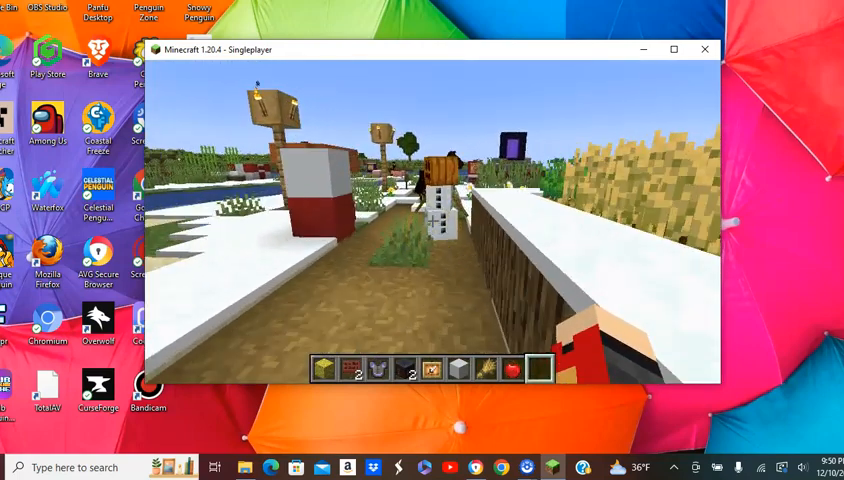
mouse_move(432, 220)
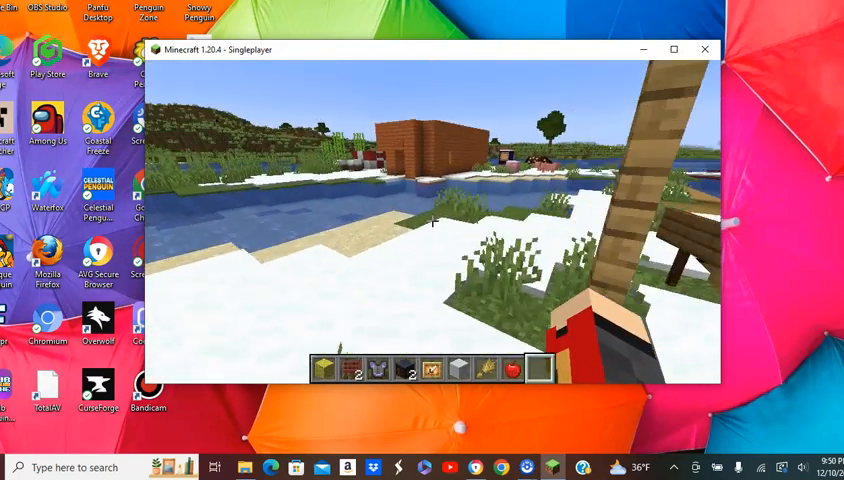
mouse_move(432, 222)
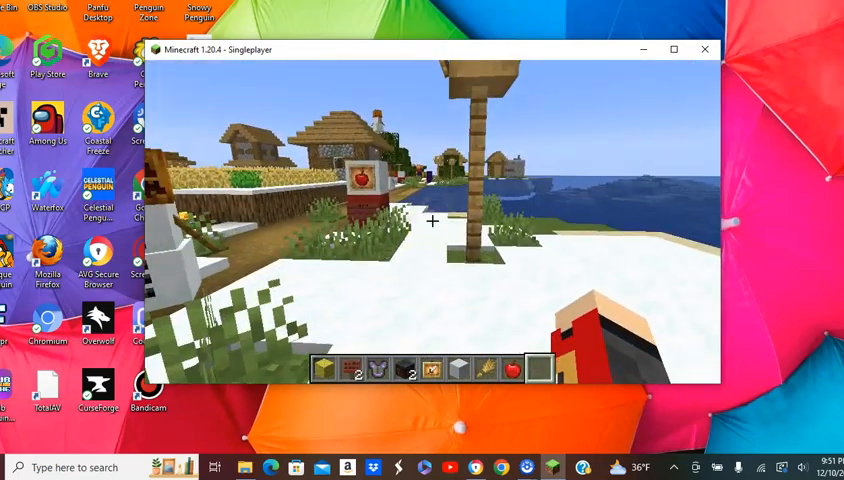
mouse_move(432, 220)
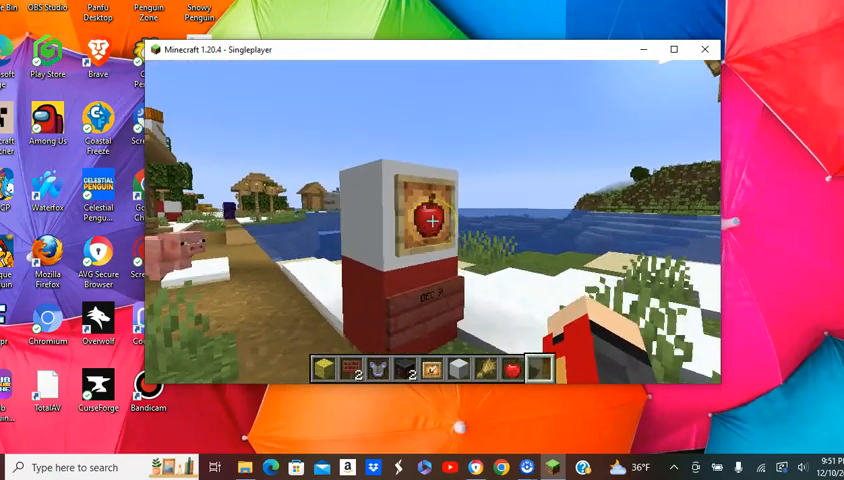
mouse_move(433, 220)
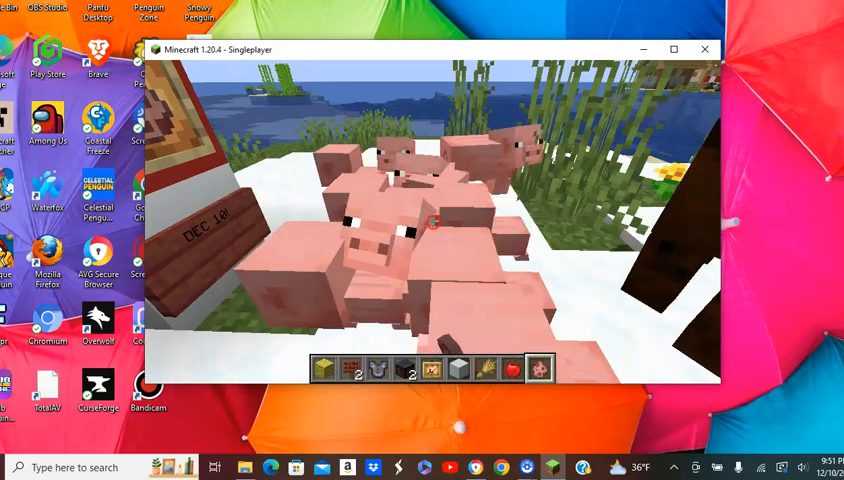
mouse_move(433, 222)
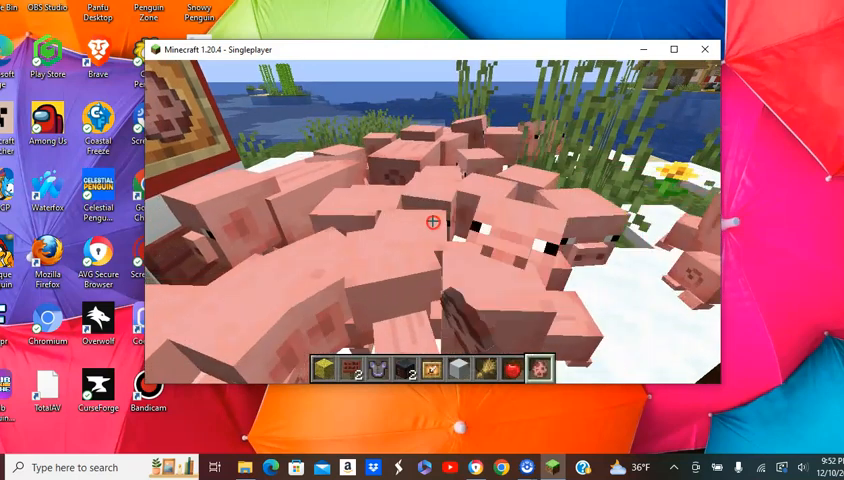